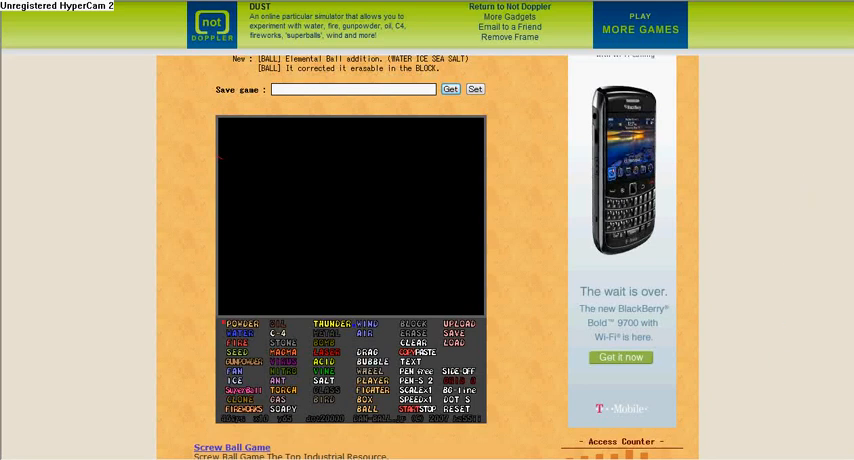
Step: Launch Notepad and type 'Hi everyone im going to show you how to make an atom in the game DUST,'
click(198, 447)
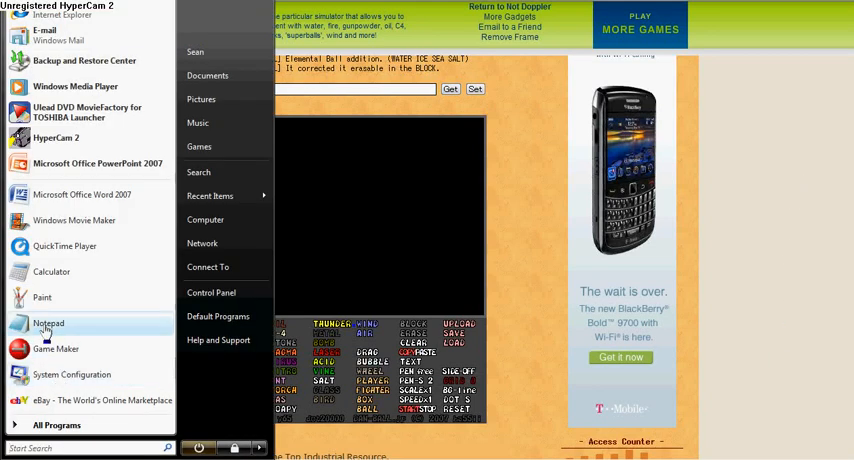
click(47, 323)
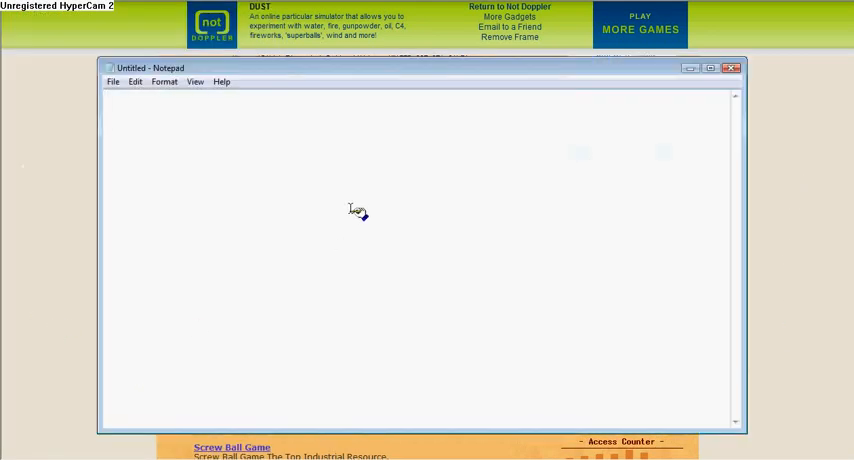
text(Hi e)
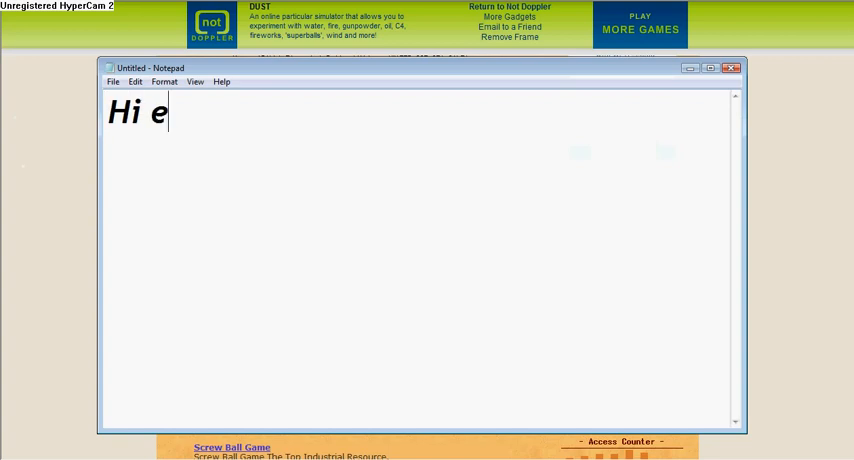
text(veryo)
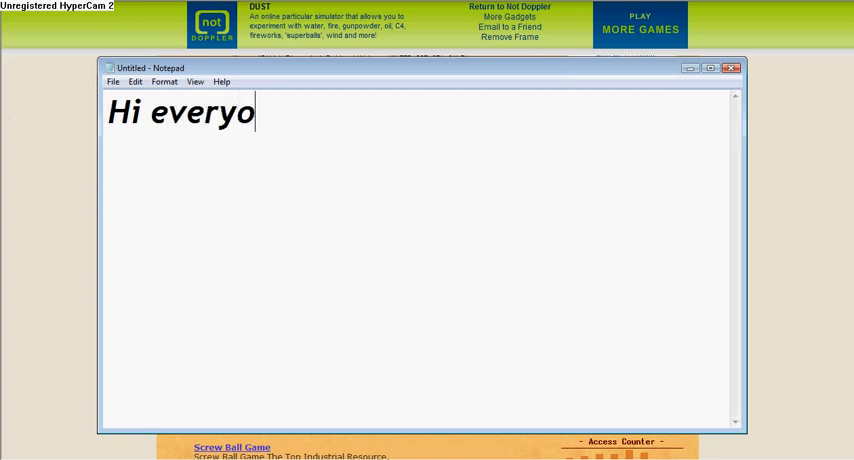
text(ne im goi)
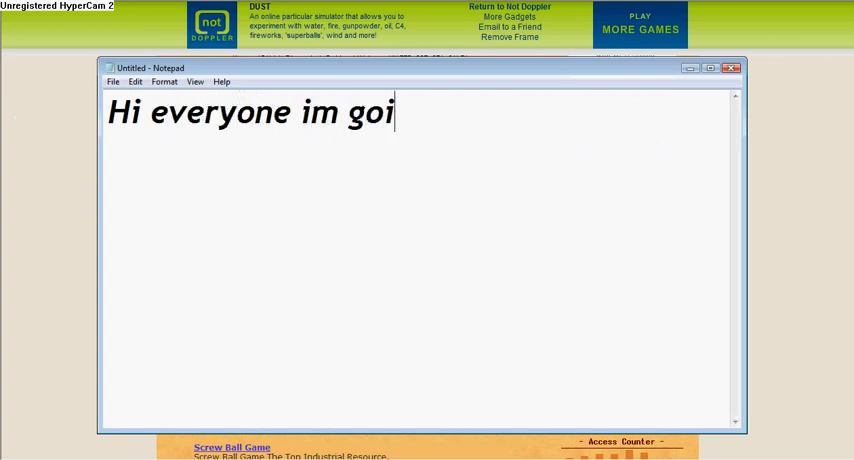
text(ng to)
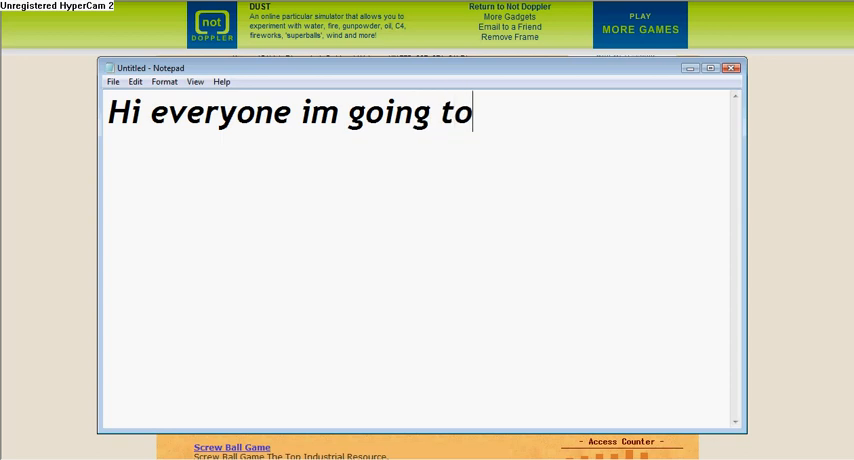
text(show you how)
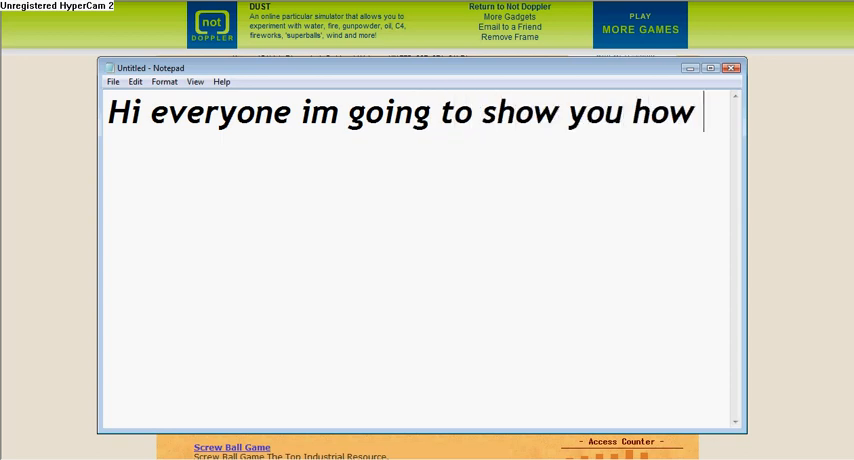
text(to make)
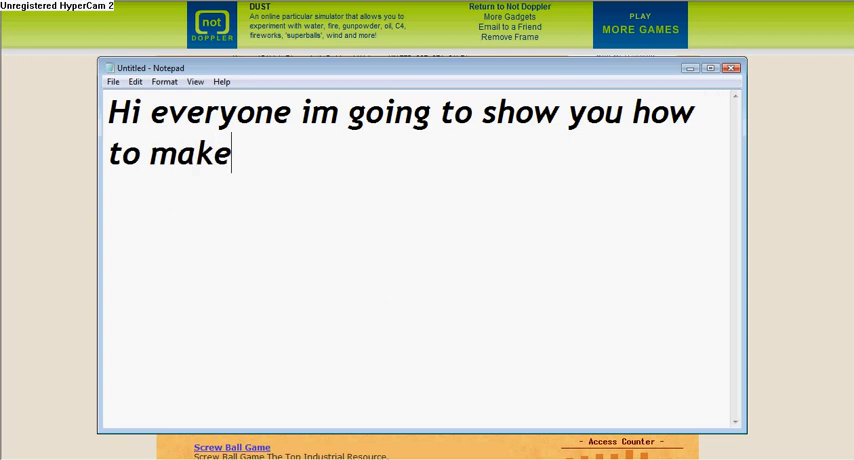
text(a)
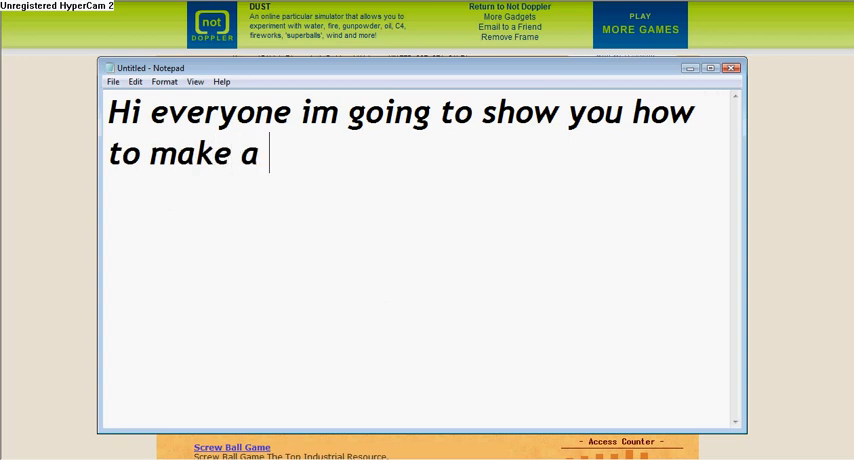
text(atom bomb)
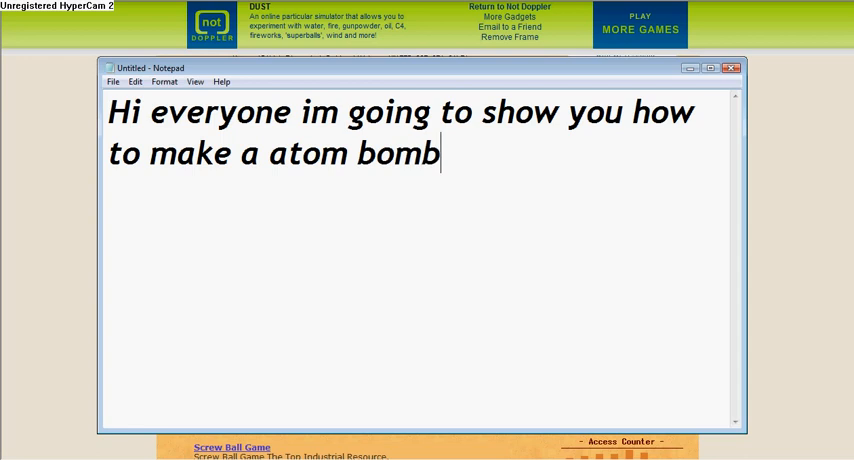
text(in t)
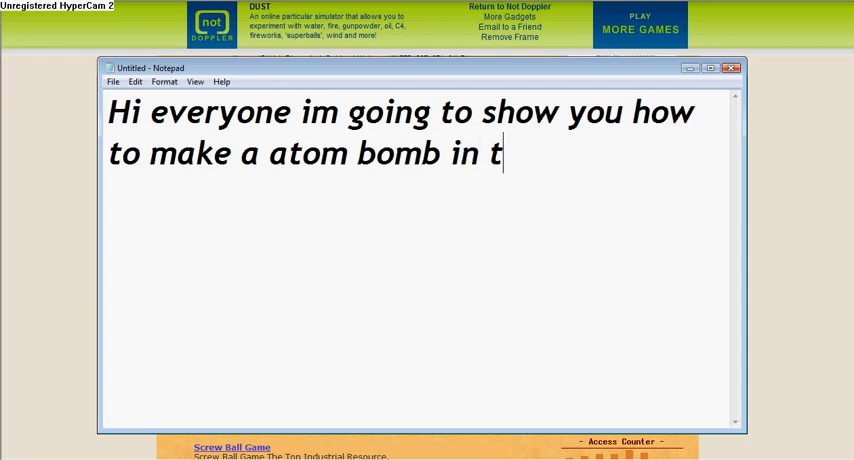
text(he game)
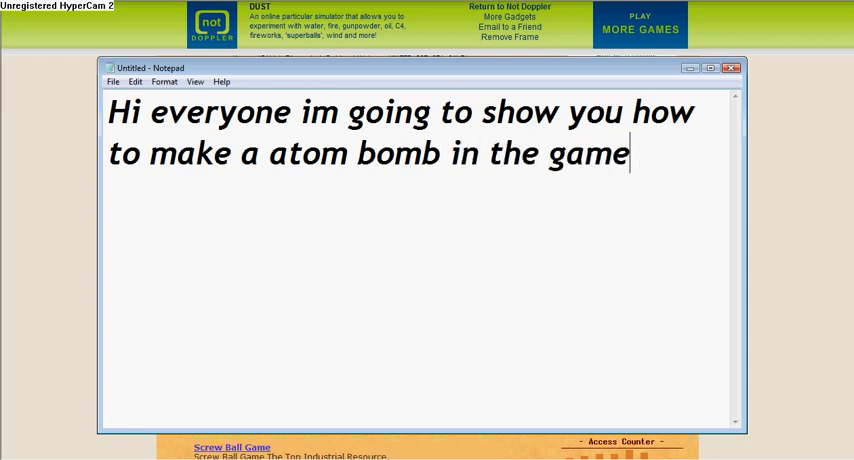
text(DU)
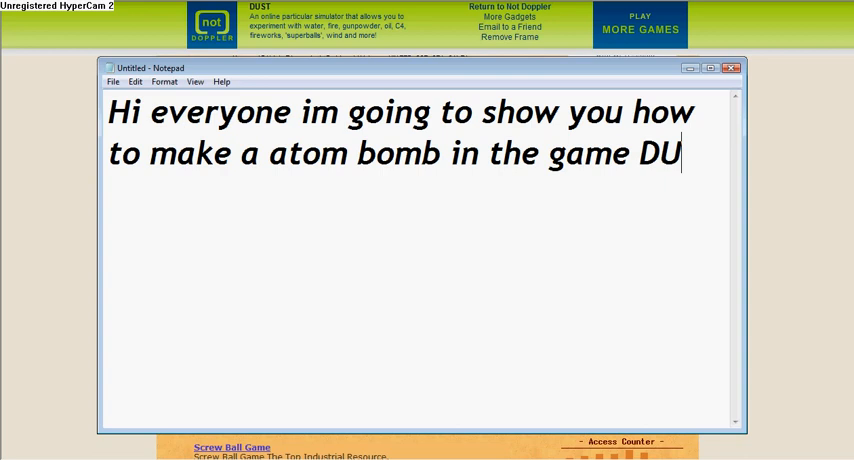
text(ST,)
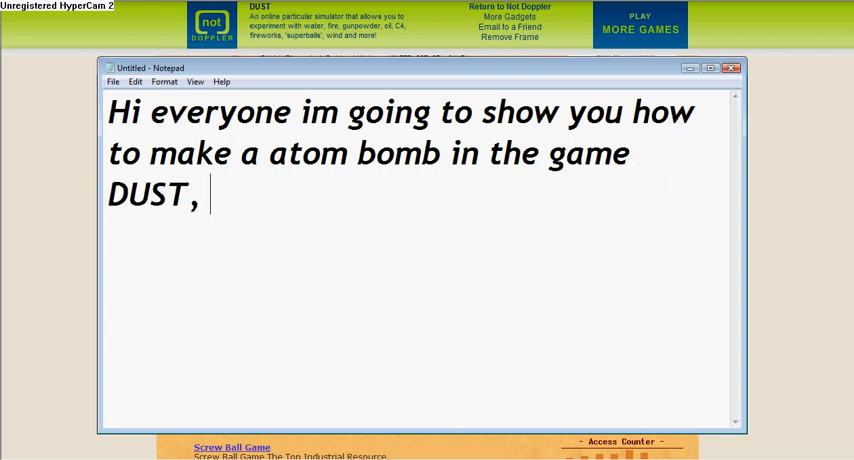
text((whic)
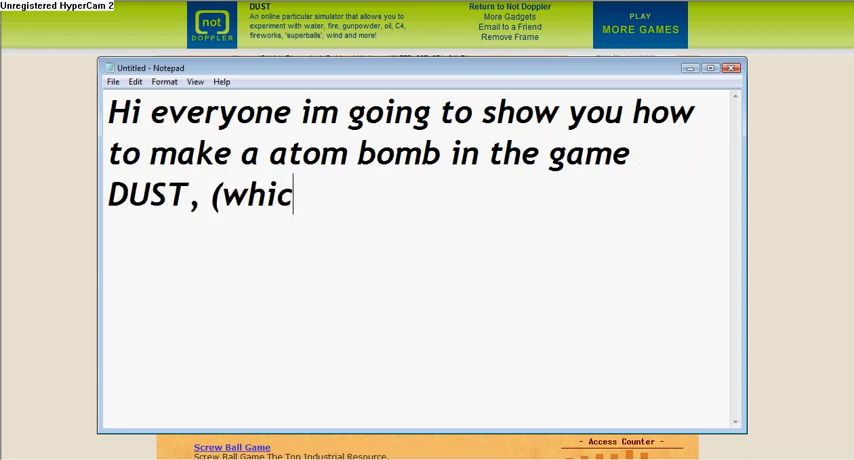
text(h you)
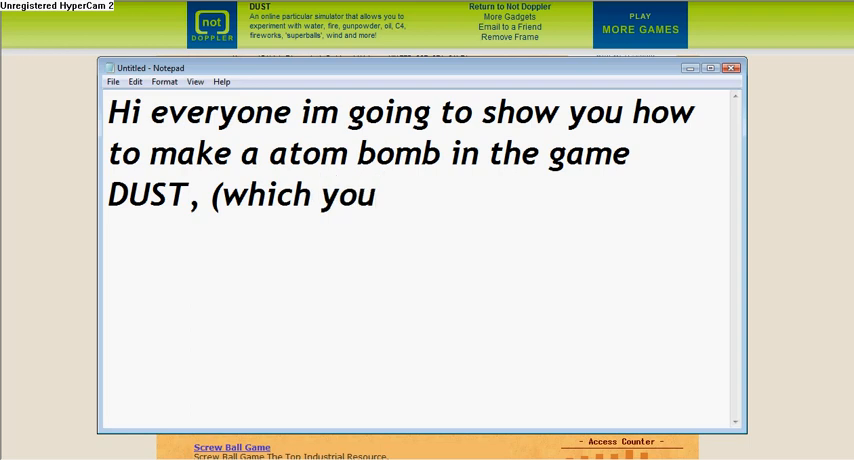
text(c)
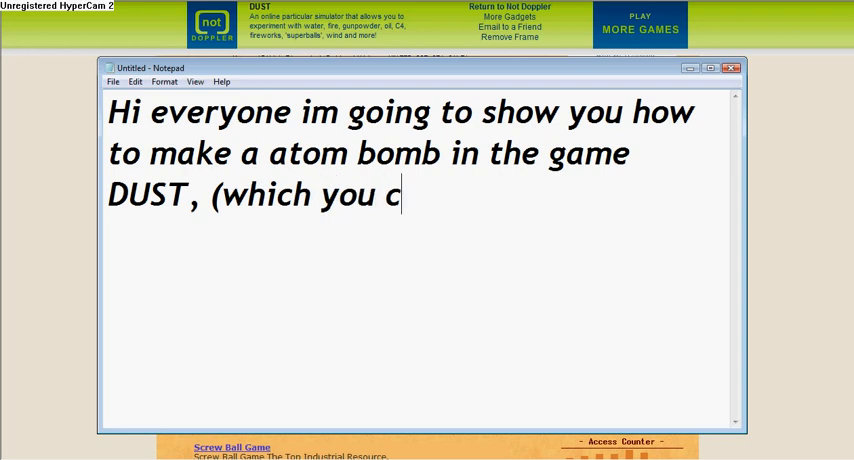
text(an play)
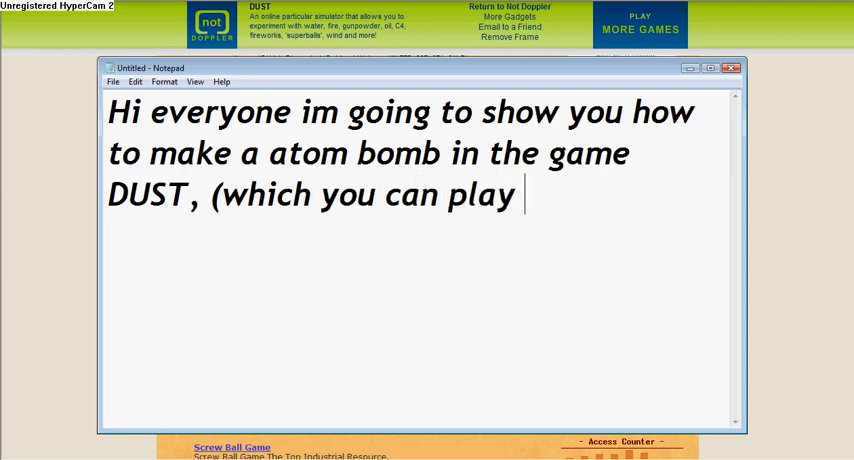
text(on)
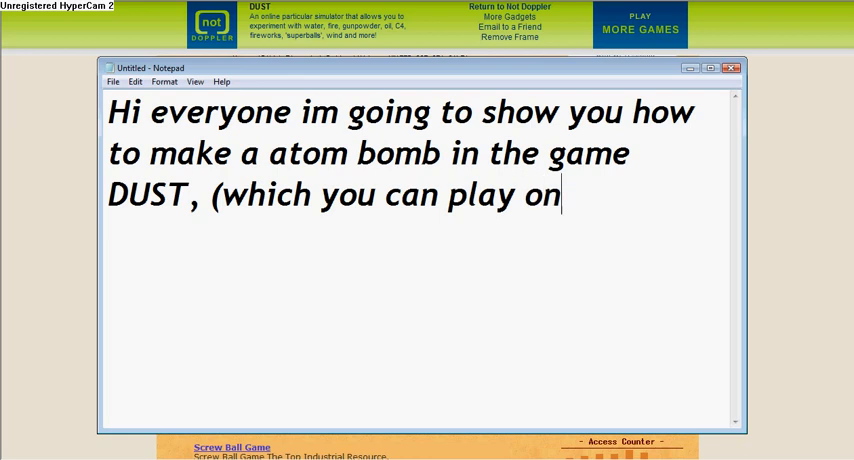
text(ht)
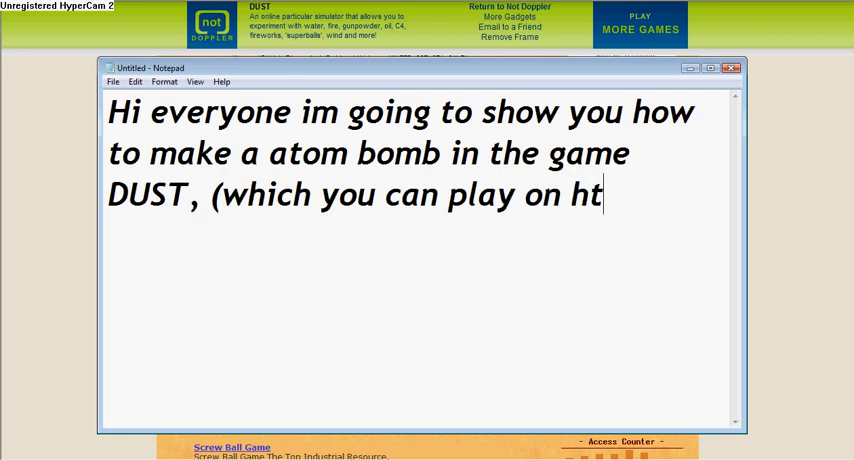
text(tp:)
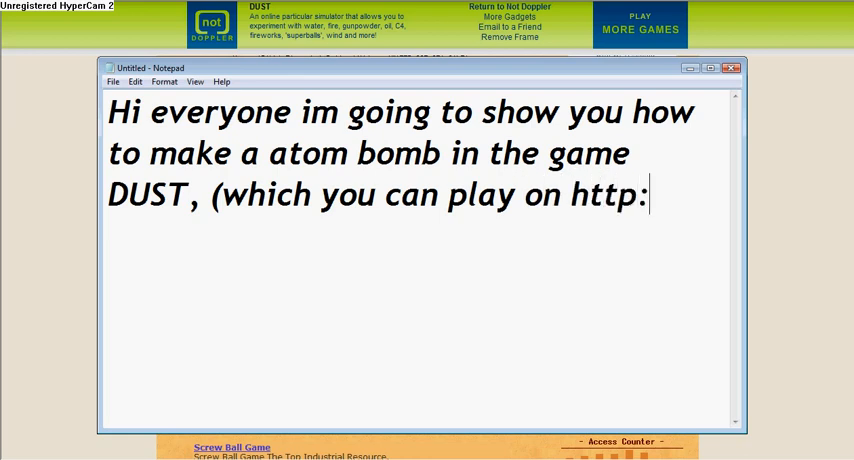
text(//notdo)
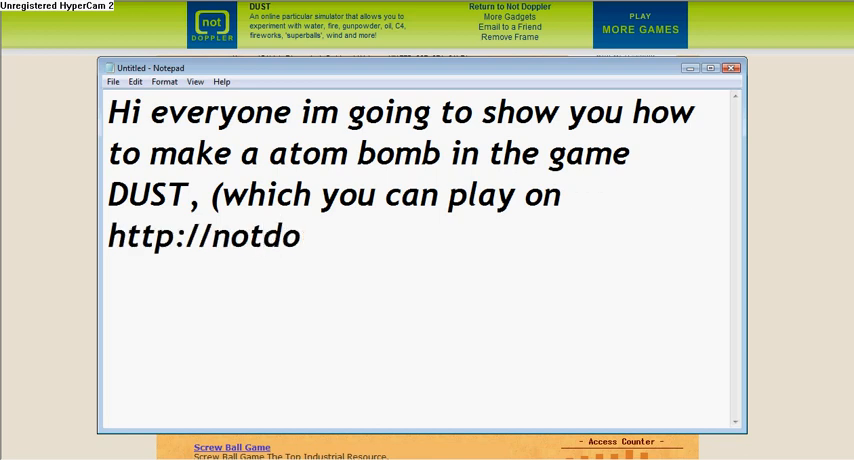
text(ppler)
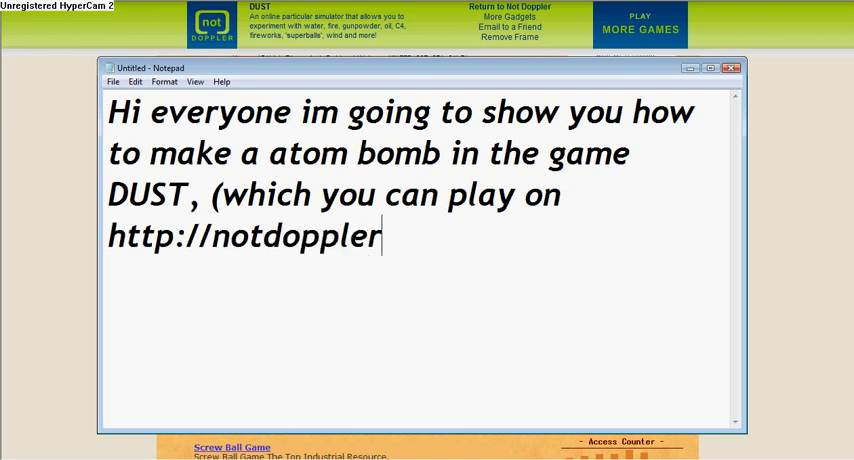
text(.com)
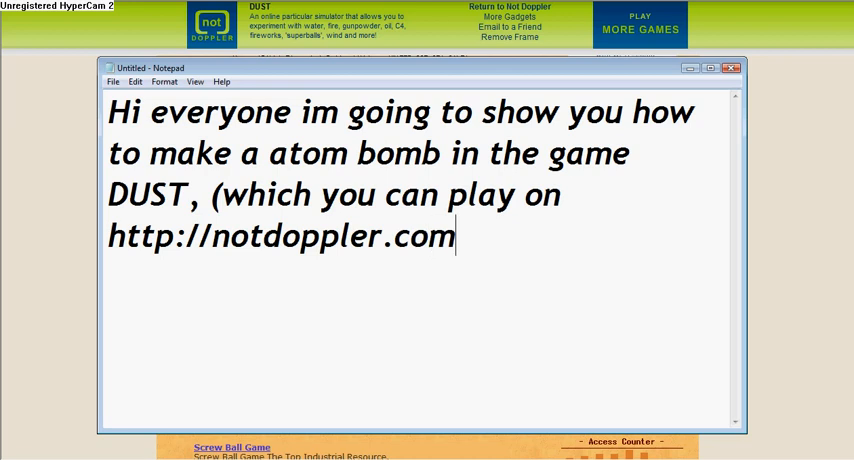
text(/frame)
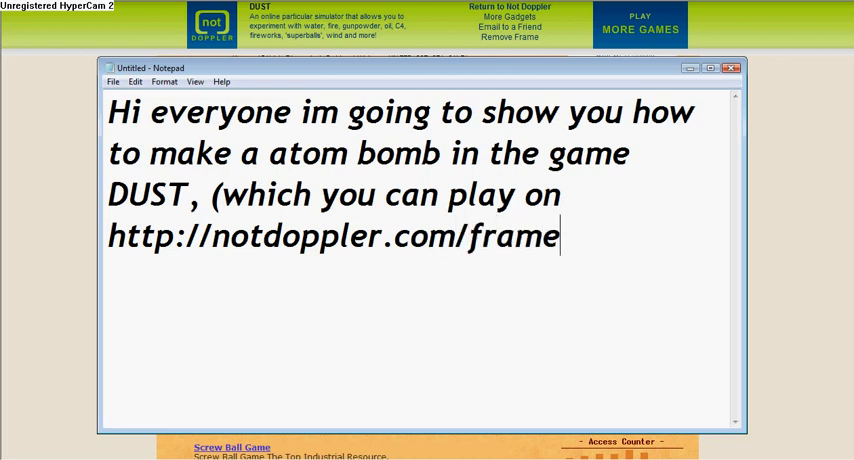
text(/)
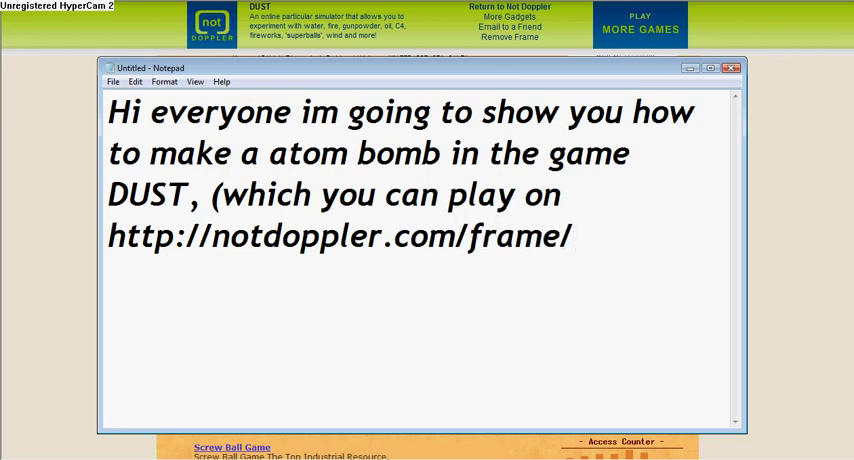
text(6)
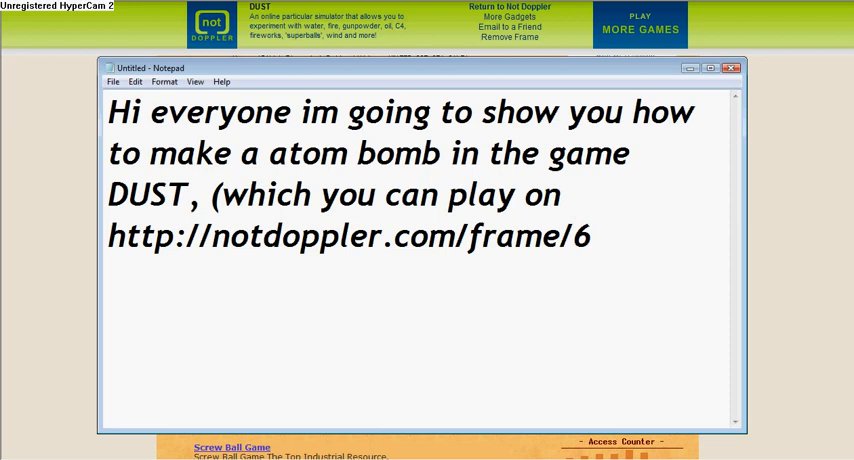
text(39.)
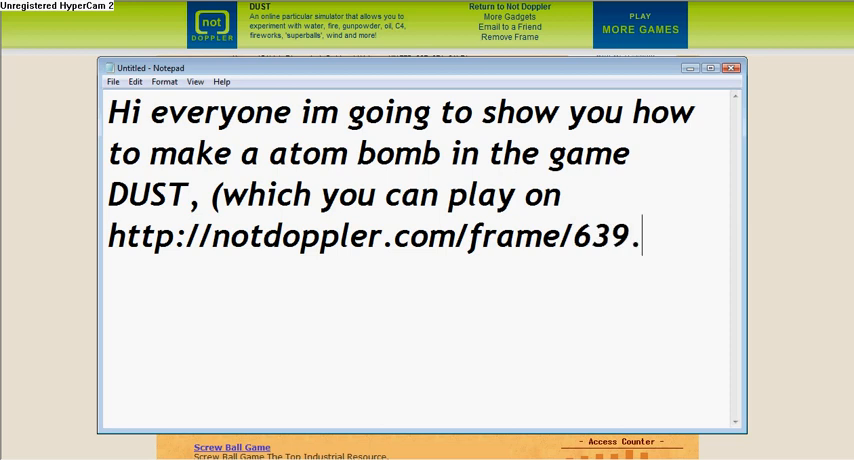
text(html)
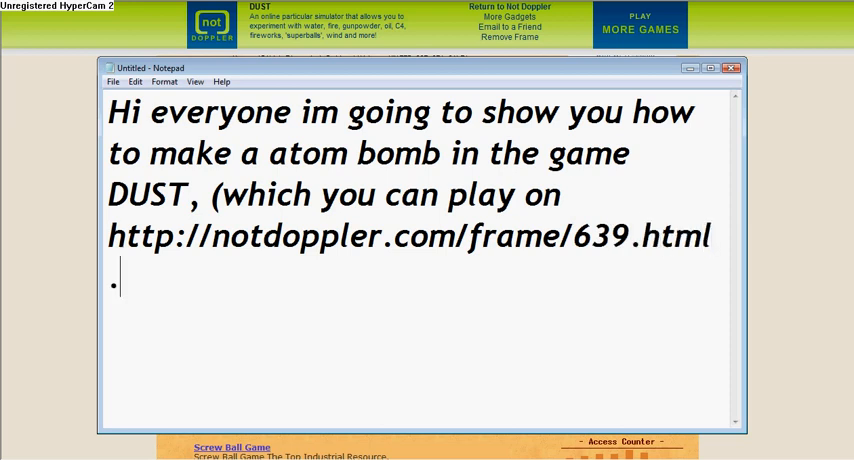
text(...ENJ)
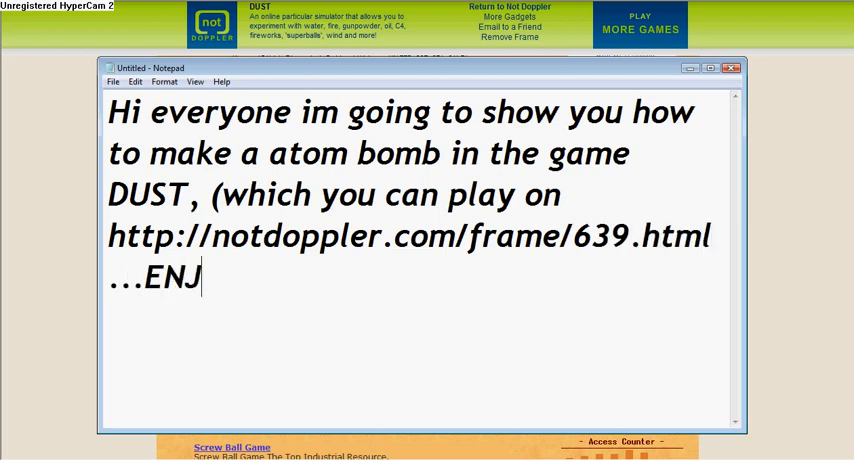
Step: End the caption with 'OY!!!!!!!!!!!!' and return to the blank DUST game
text(OY!!!!!!!!!!!!)
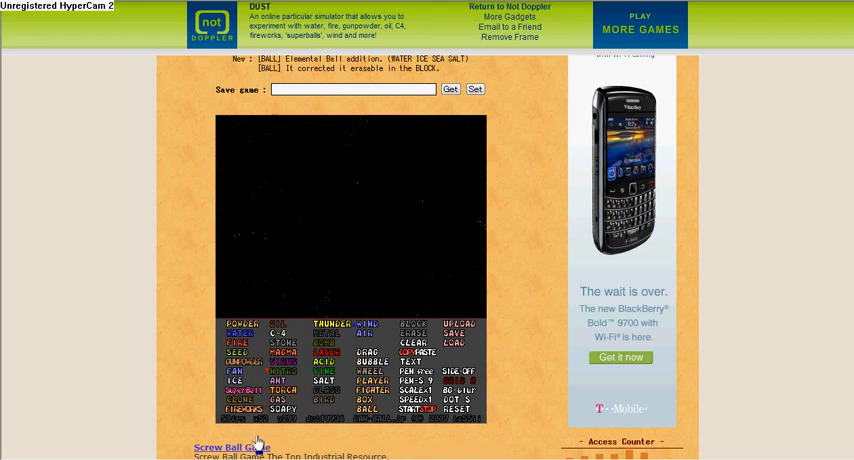
Step: Type 'now lets see that once again....too bad just watch the stinkin' video again ")'
text(now let)
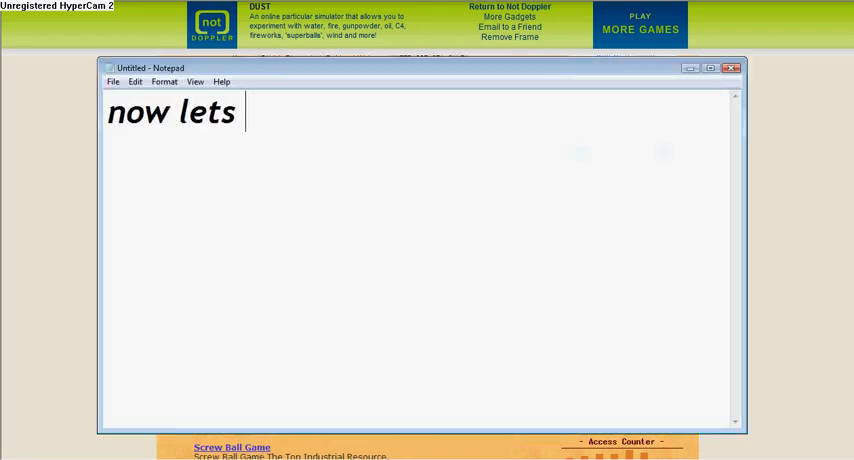
text(see that once a)
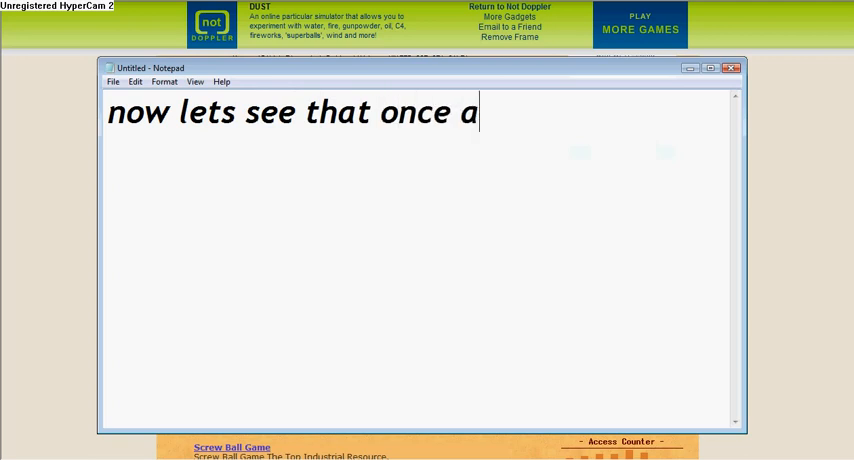
text(gain)
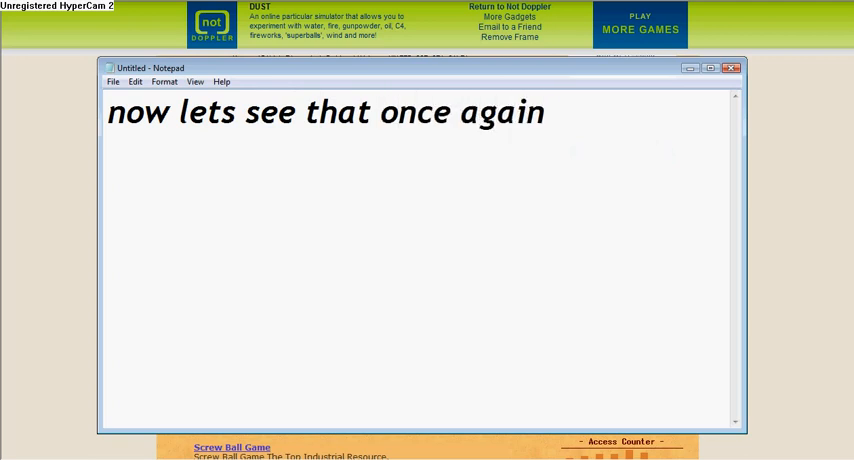
text(....)
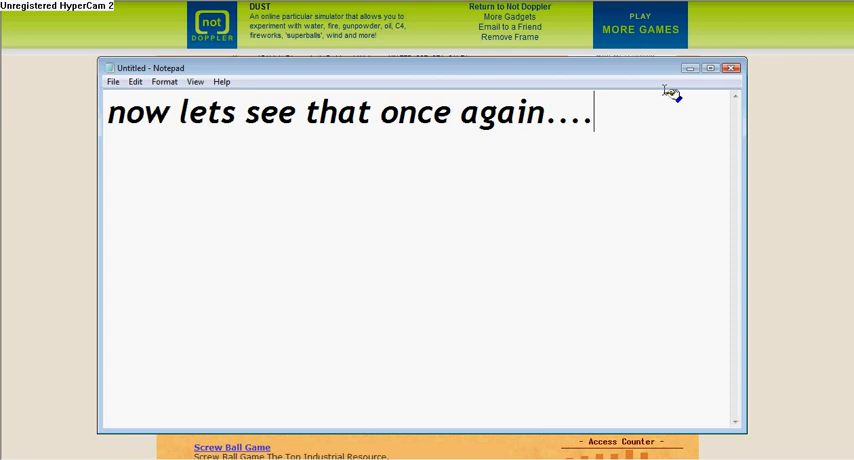
click(731, 67)
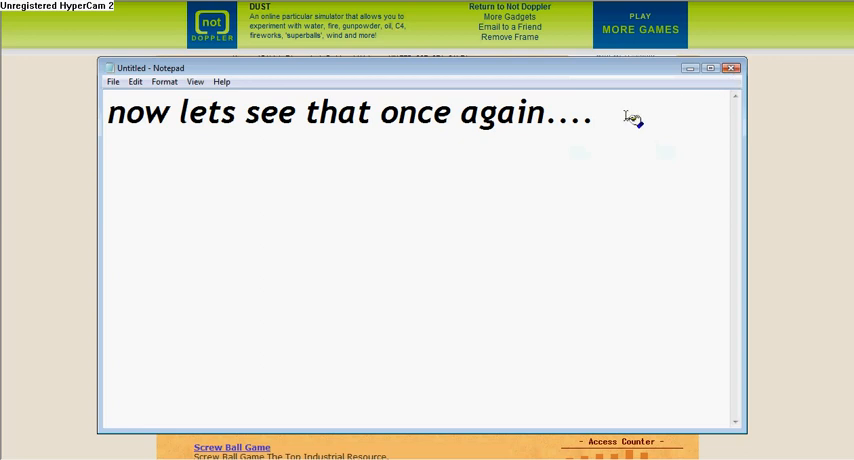
text(too bad just)
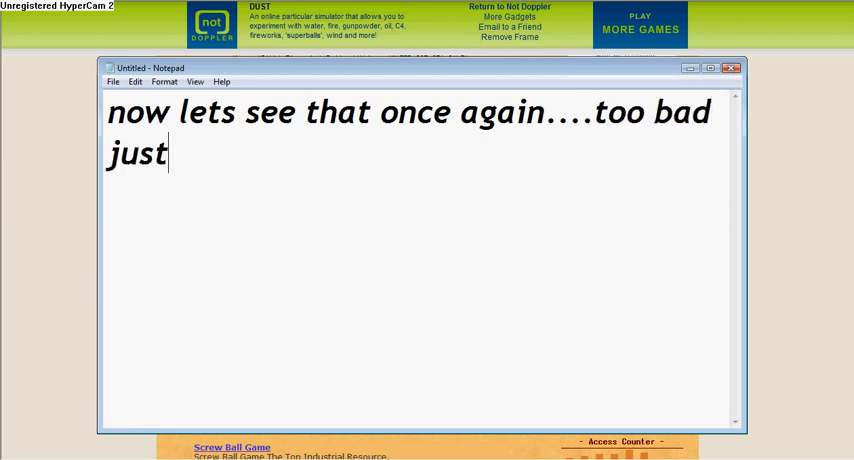
text(watch)
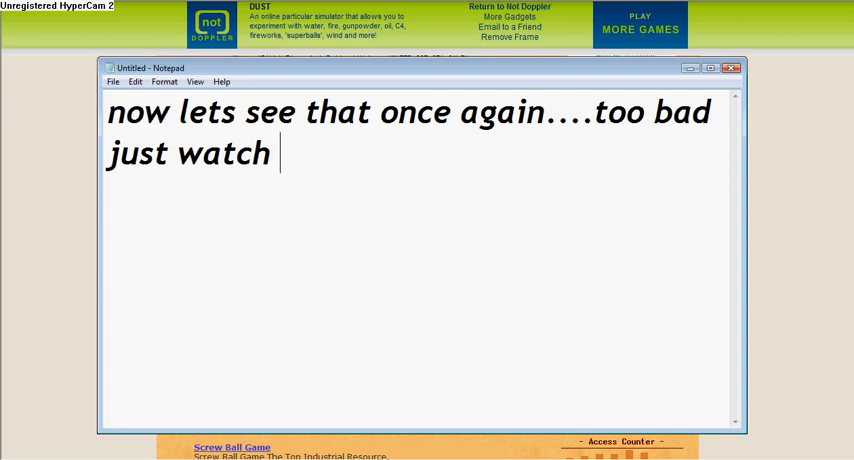
text(the stinkin' video again)
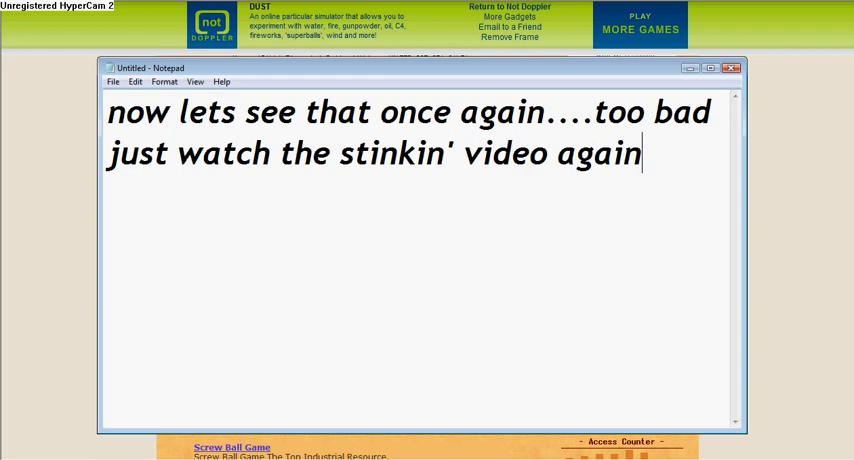
text(")
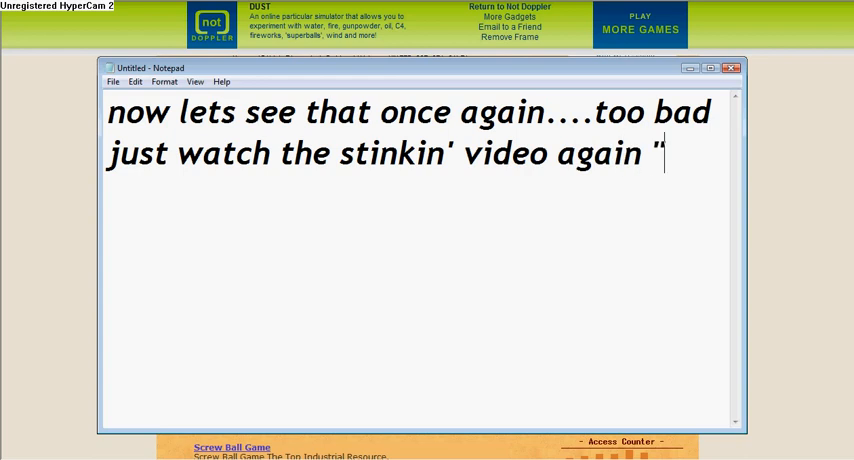
text())
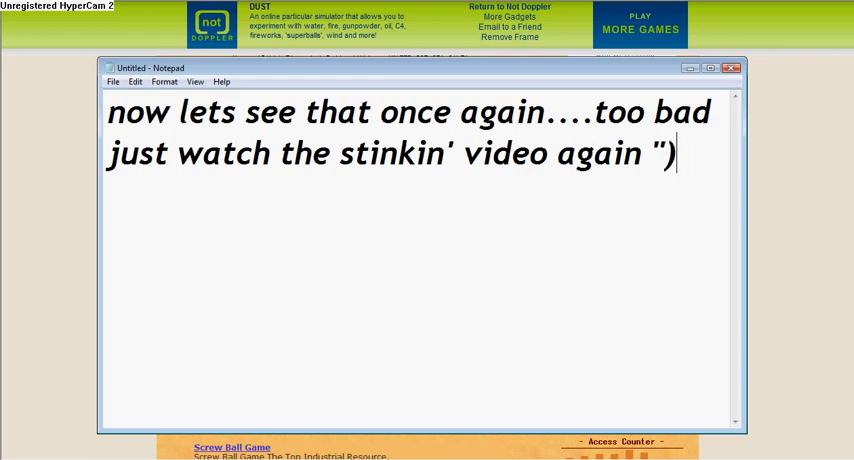